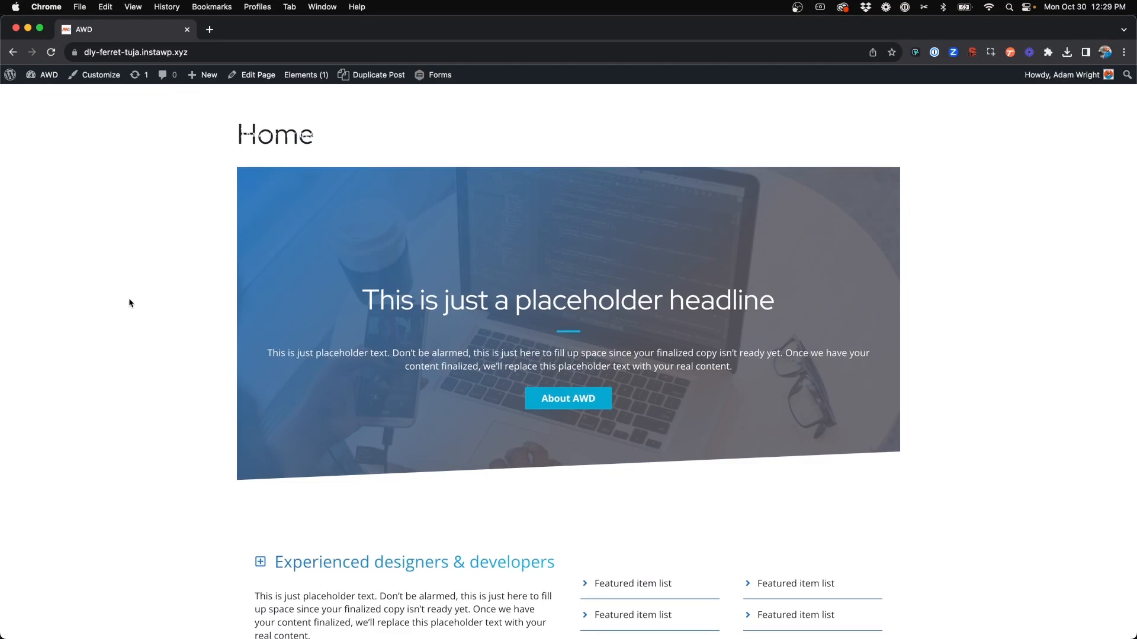
# Scroll down and back up the front-end home page to review its current layout
pyautogui.scroll(-3)
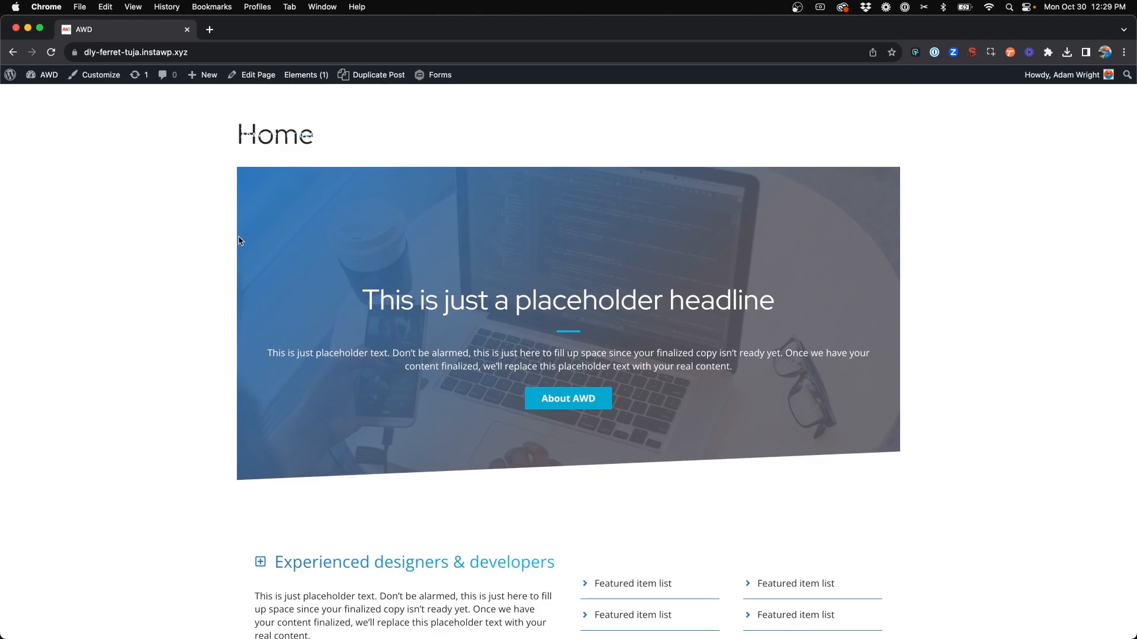
pyautogui.scroll(-3)
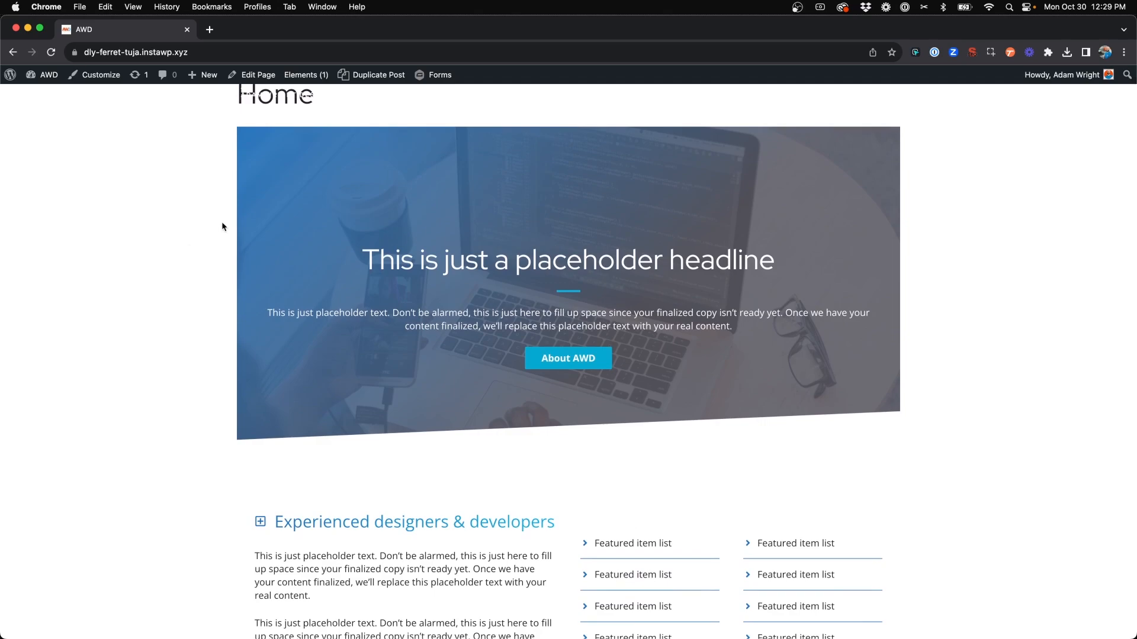
pyautogui.moveTo(848, 190)
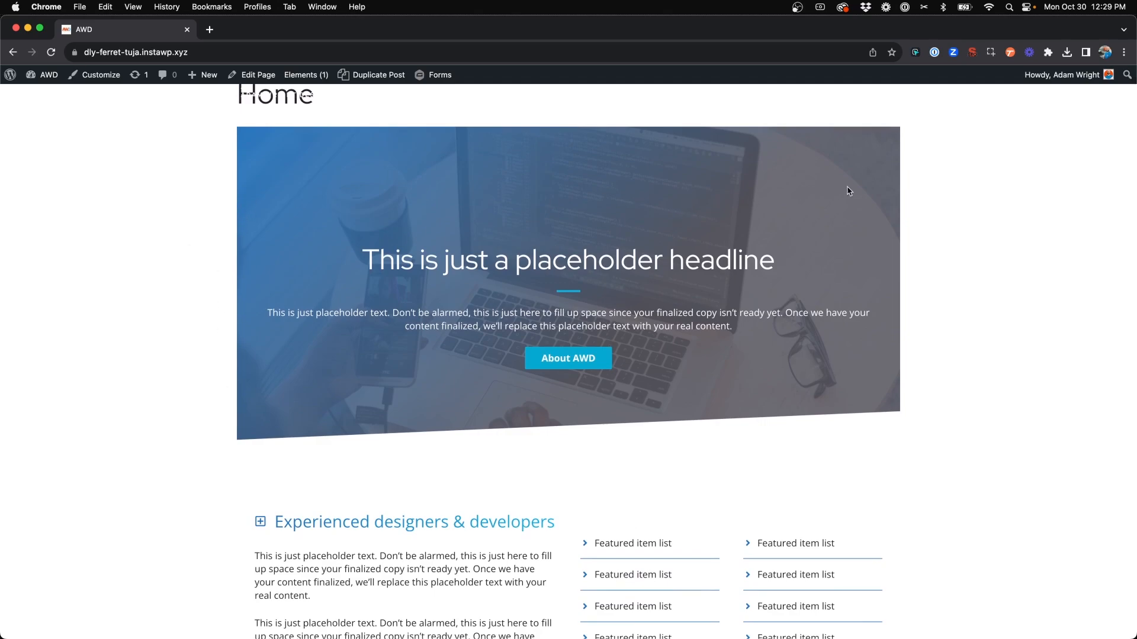
pyautogui.moveTo(879, 311)
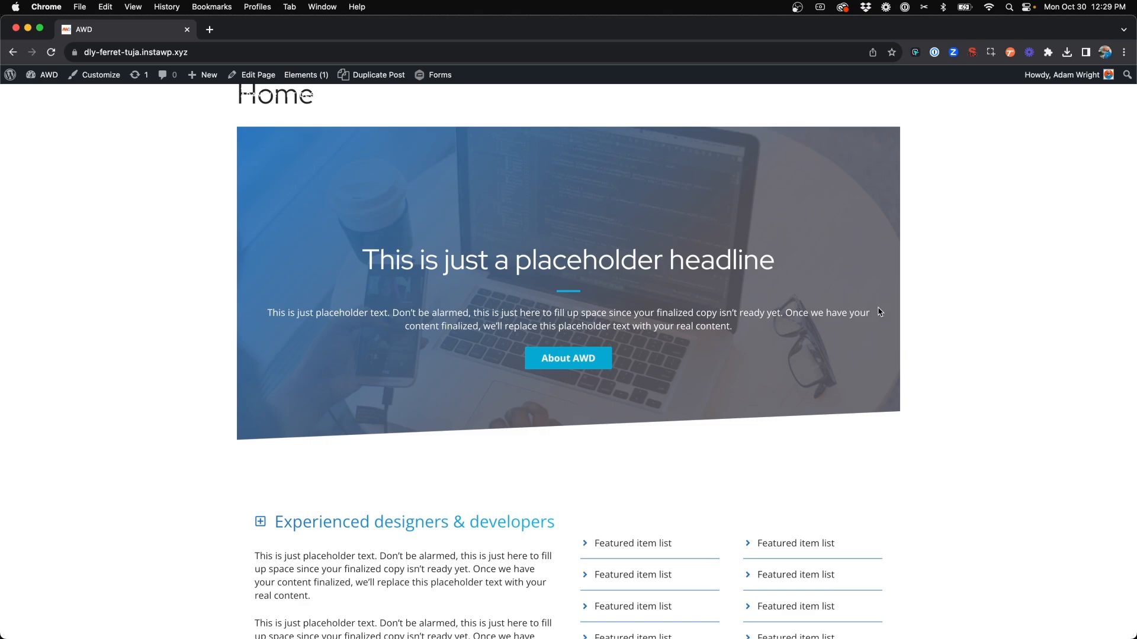
pyautogui.scroll(-3)
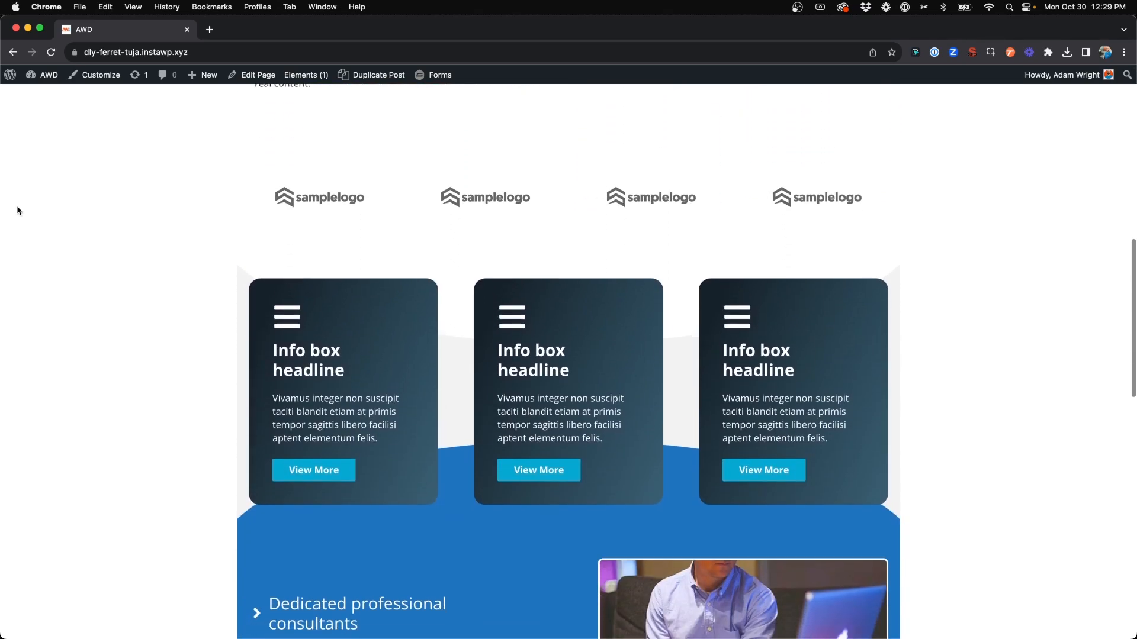
pyautogui.scroll(3)
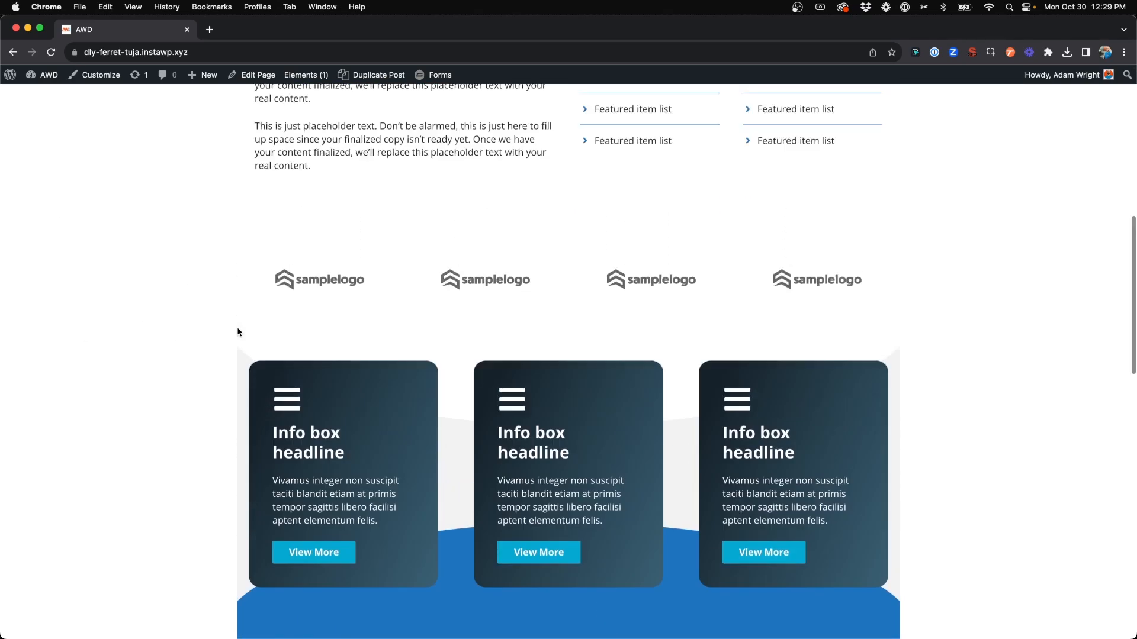
pyautogui.scroll(3)
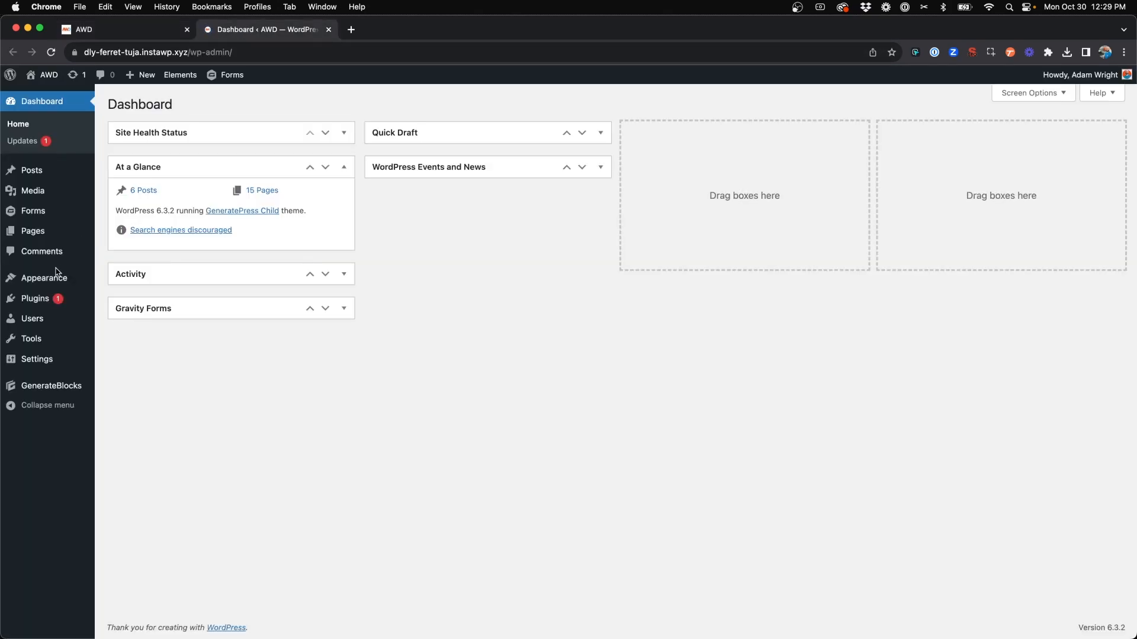
# Create a new GeneratePress element of type Layout from Appearance > Elements
pyautogui.click(180, 75)
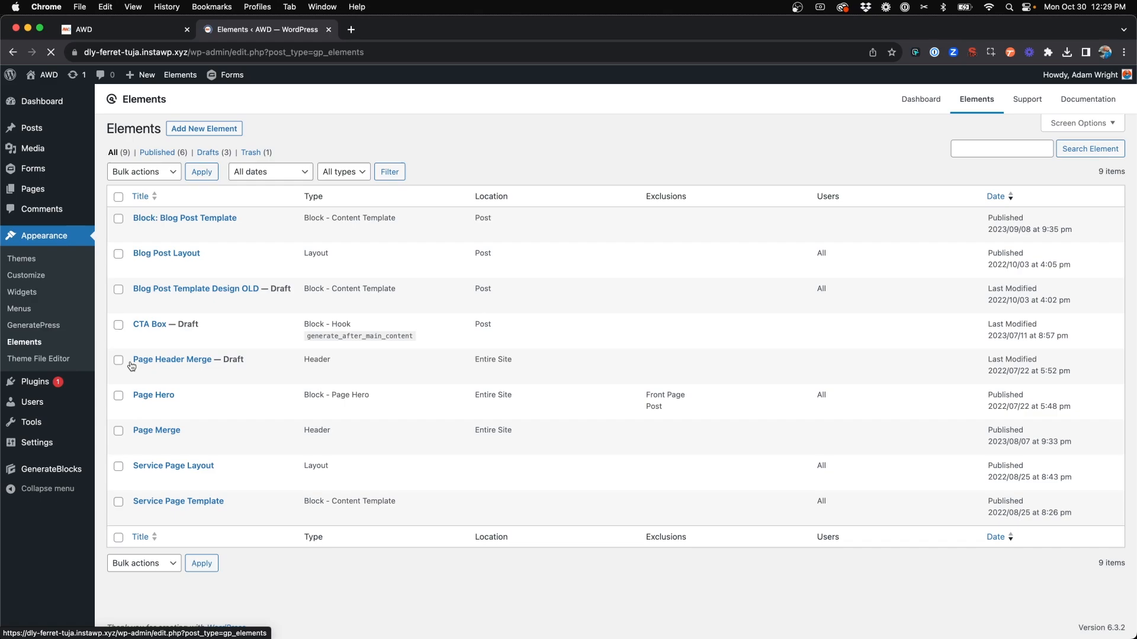
pyautogui.click(203, 128)
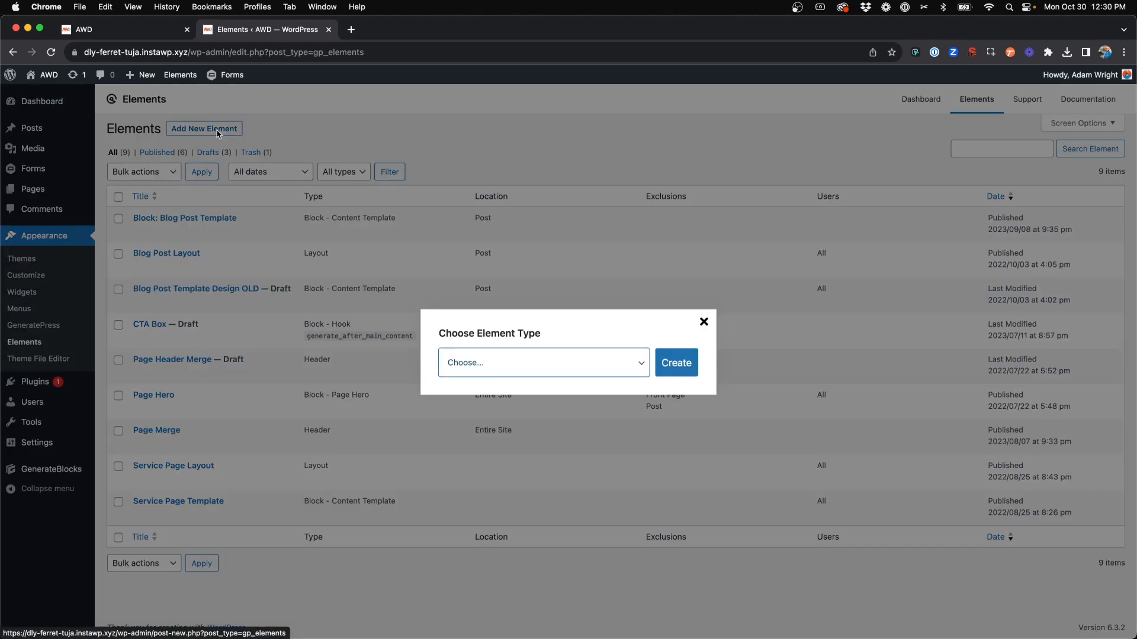
pyautogui.click(542, 362)
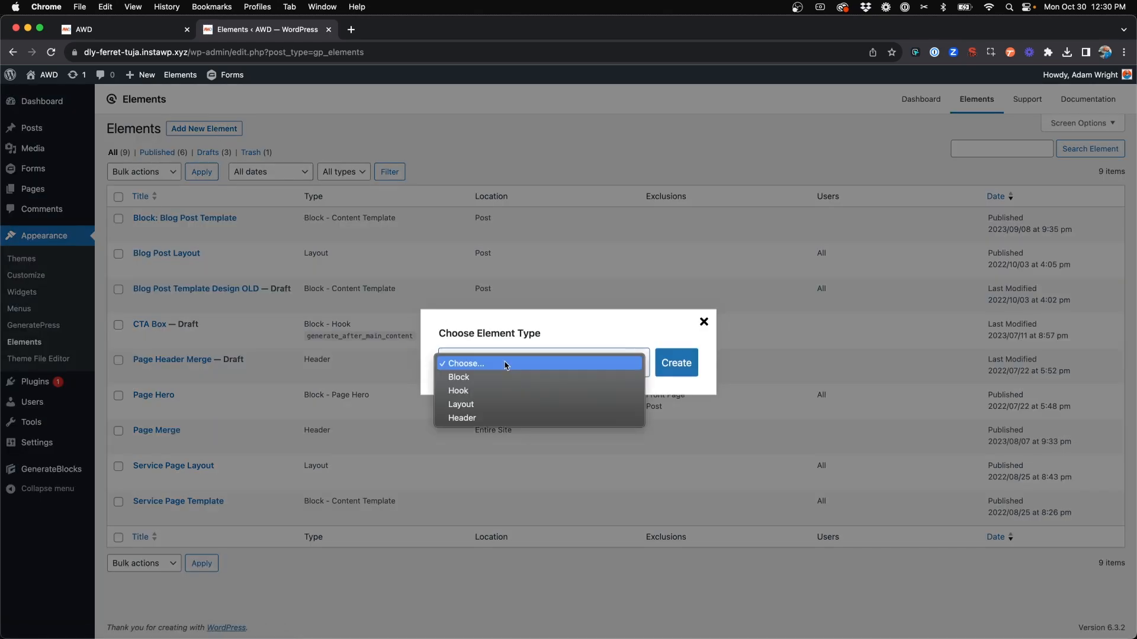
pyautogui.click(461, 404)
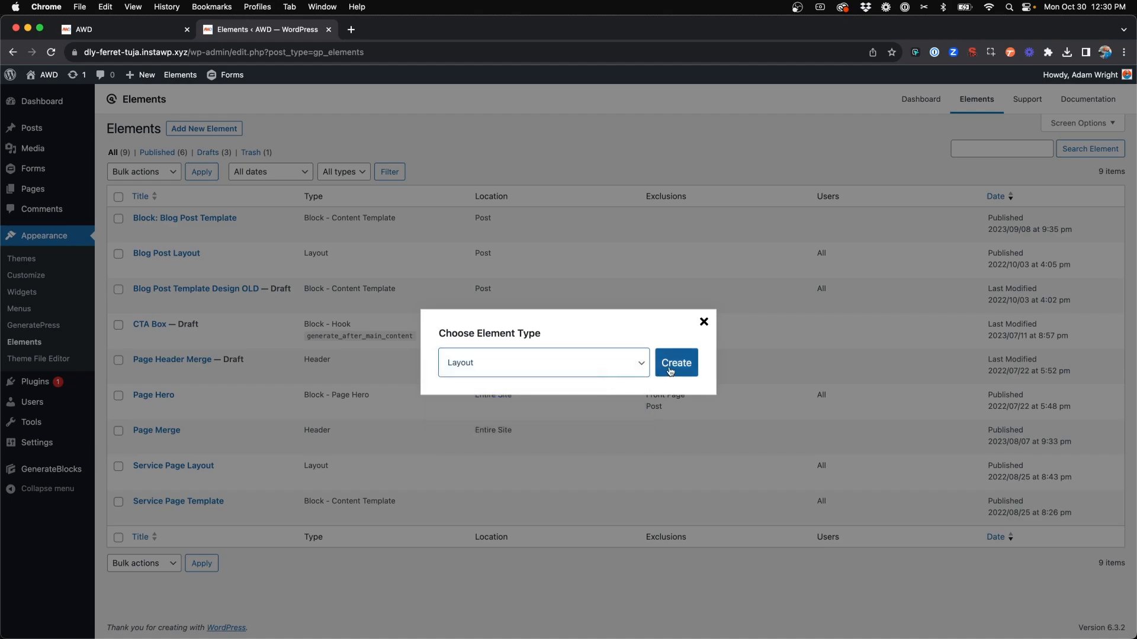
pyautogui.click(674, 362)
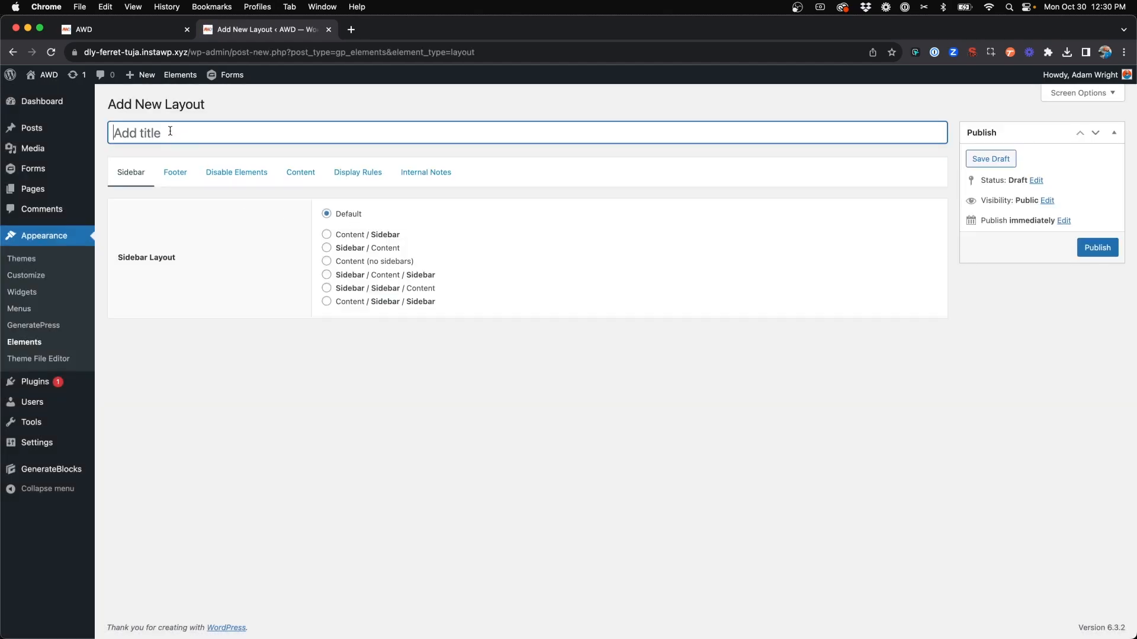
# Title the new layout element 'Site Layout'
pyautogui.write('Site La')
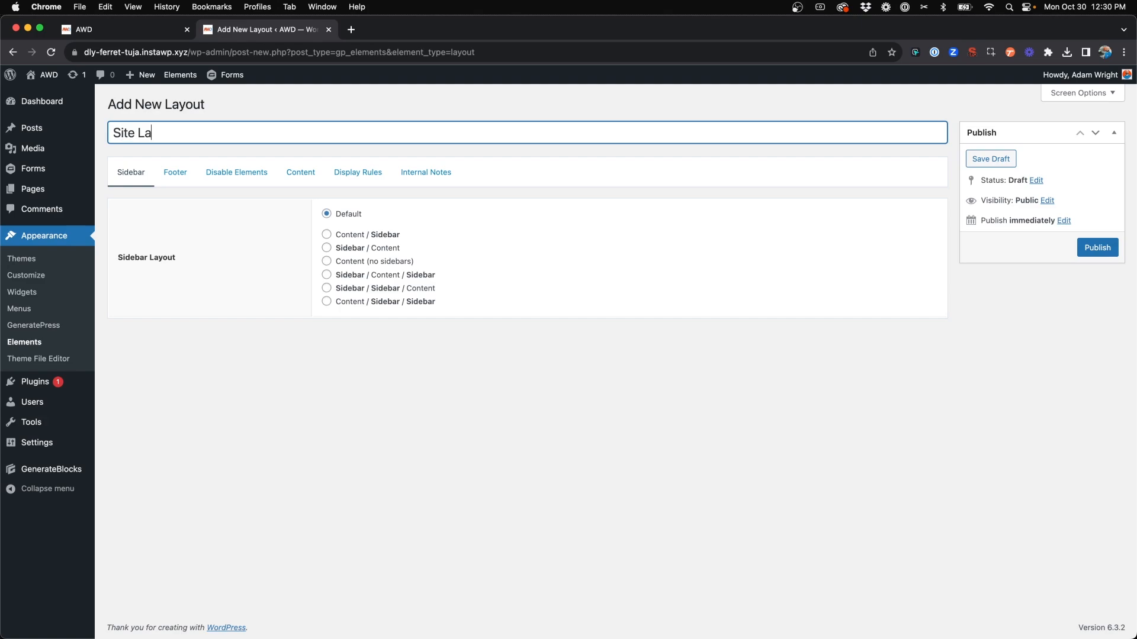
pyautogui.write('yout')
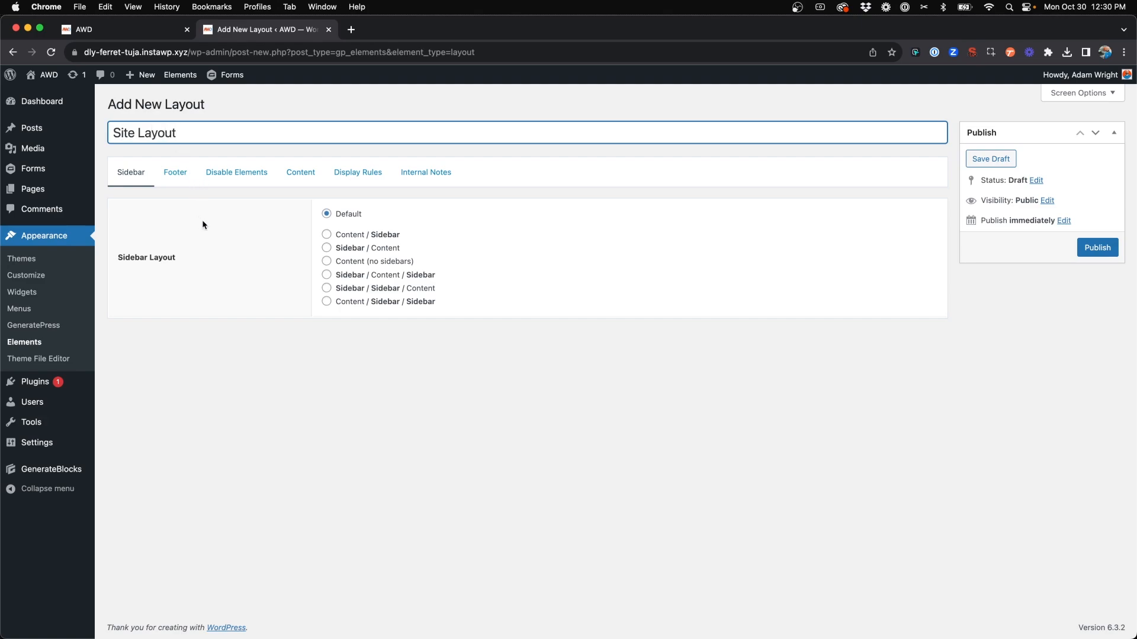
pyautogui.moveTo(175, 174)
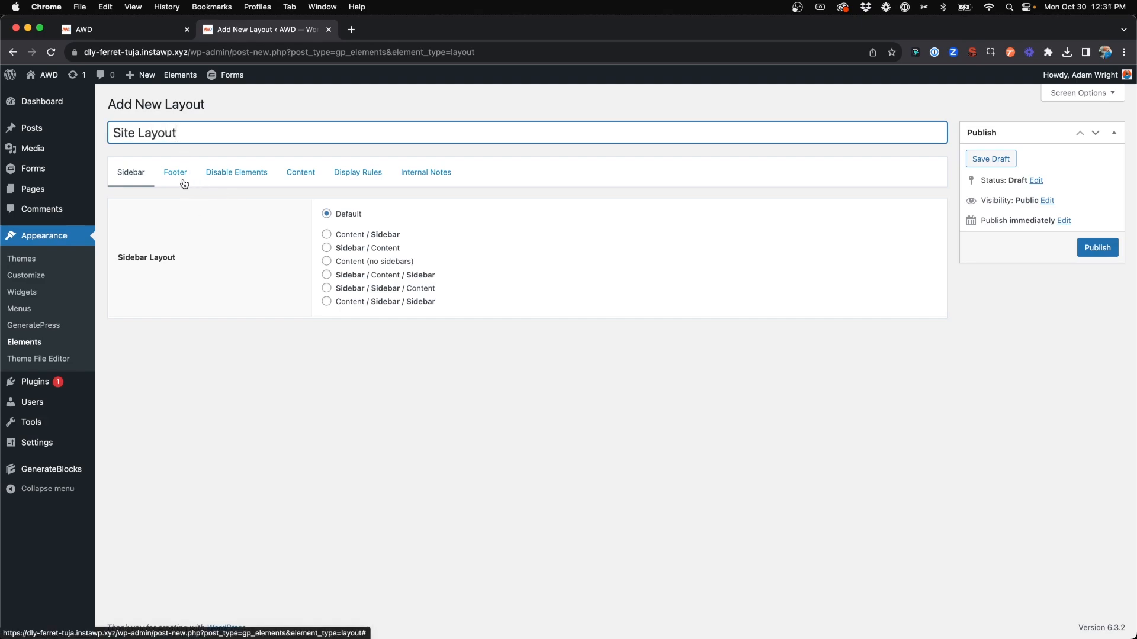
pyautogui.moveTo(301, 193)
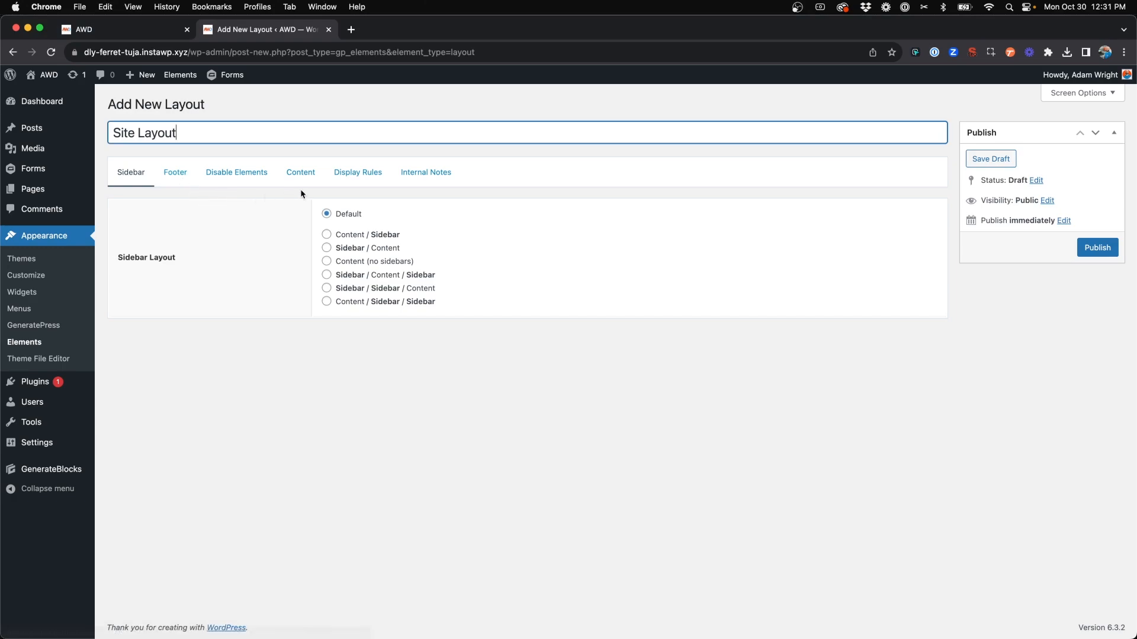
pyautogui.moveTo(299, 172)
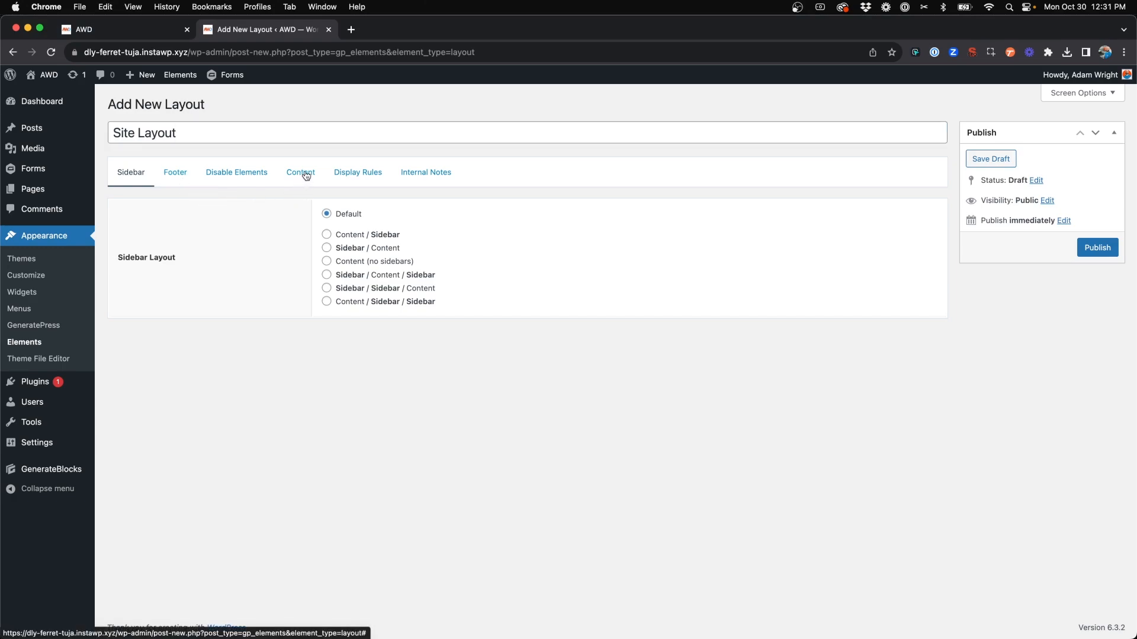
# Set the content area to Full Width (no padding)
pyautogui.click(299, 172)
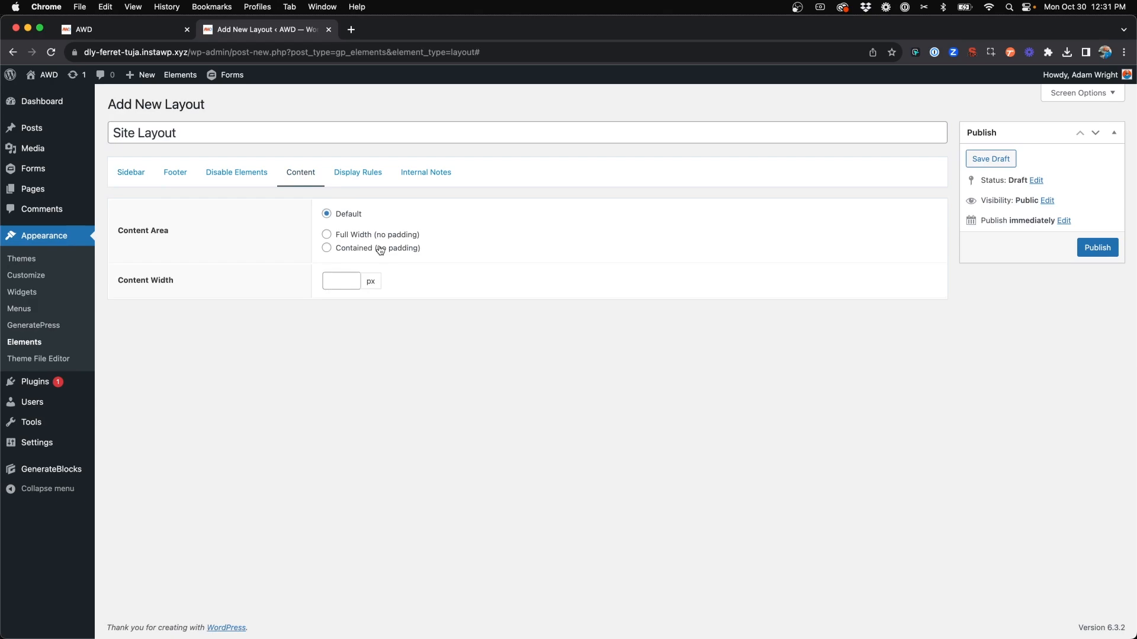
pyautogui.click(327, 234)
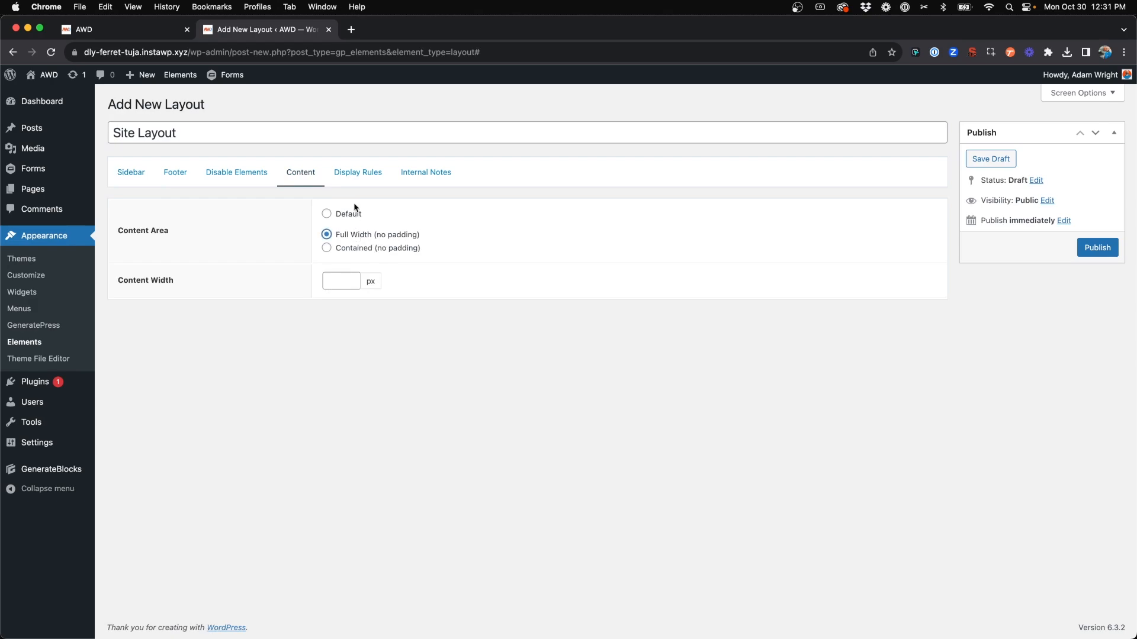
pyautogui.click(357, 172)
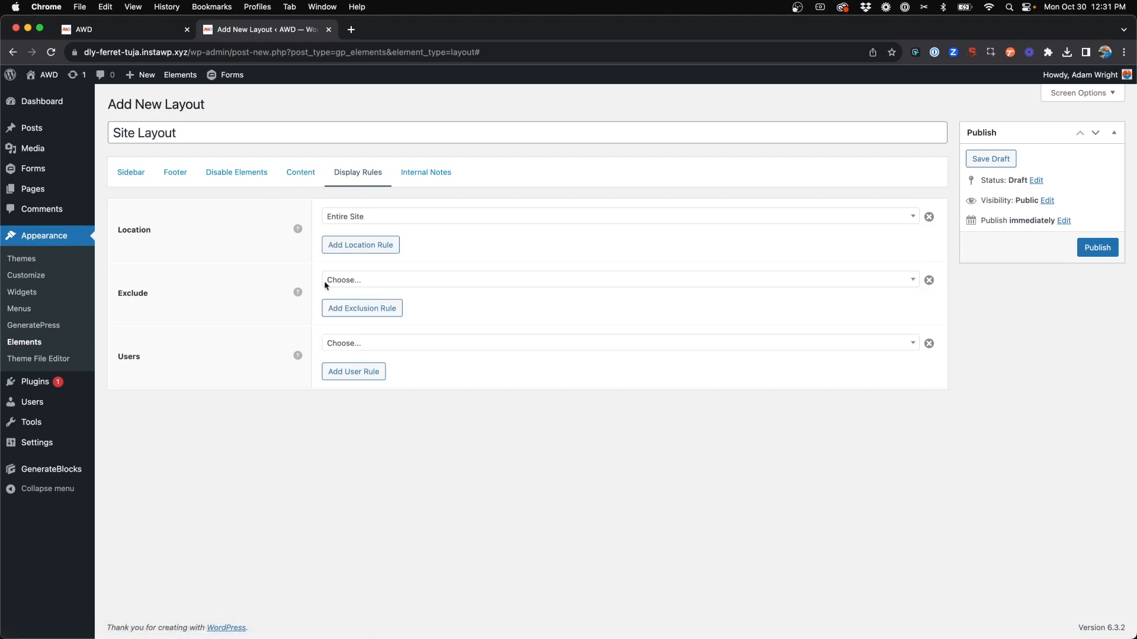
pyautogui.moveTo(228, 226)
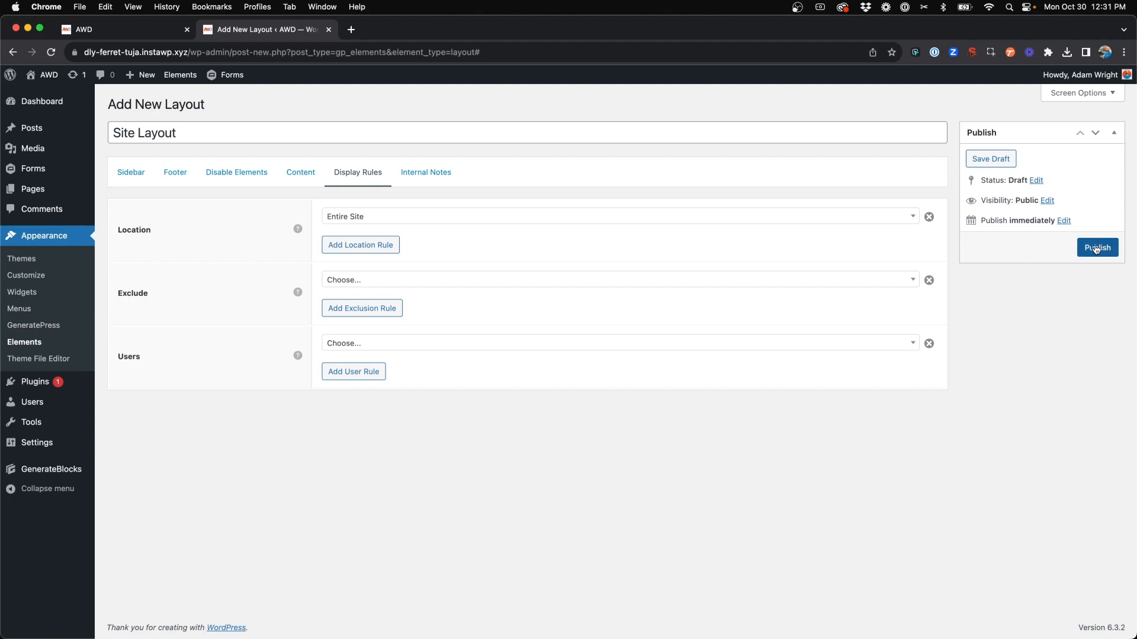
# Publish the Site Layout element with Location left as Entire Site
pyautogui.click(1096, 247)
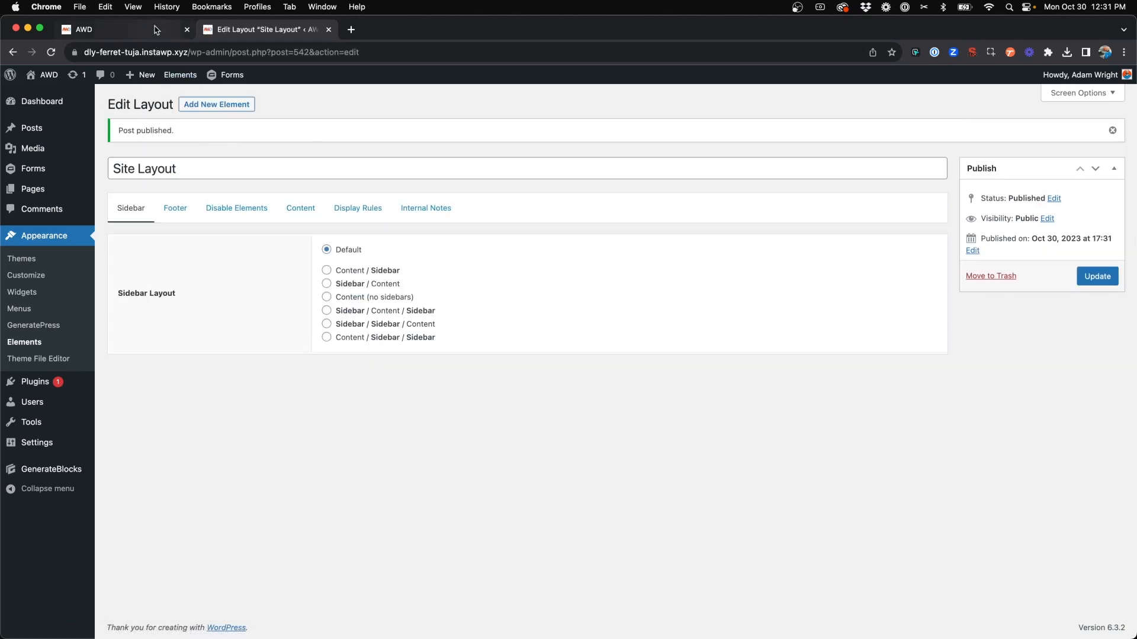
pyautogui.click(109, 28)
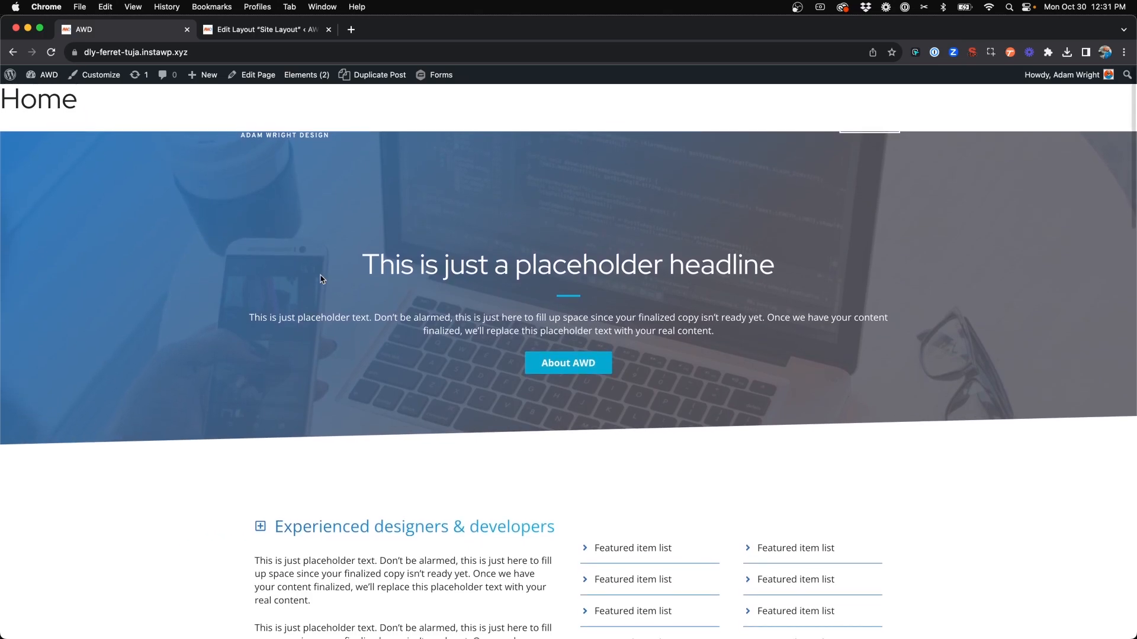
pyautogui.scroll(-3)
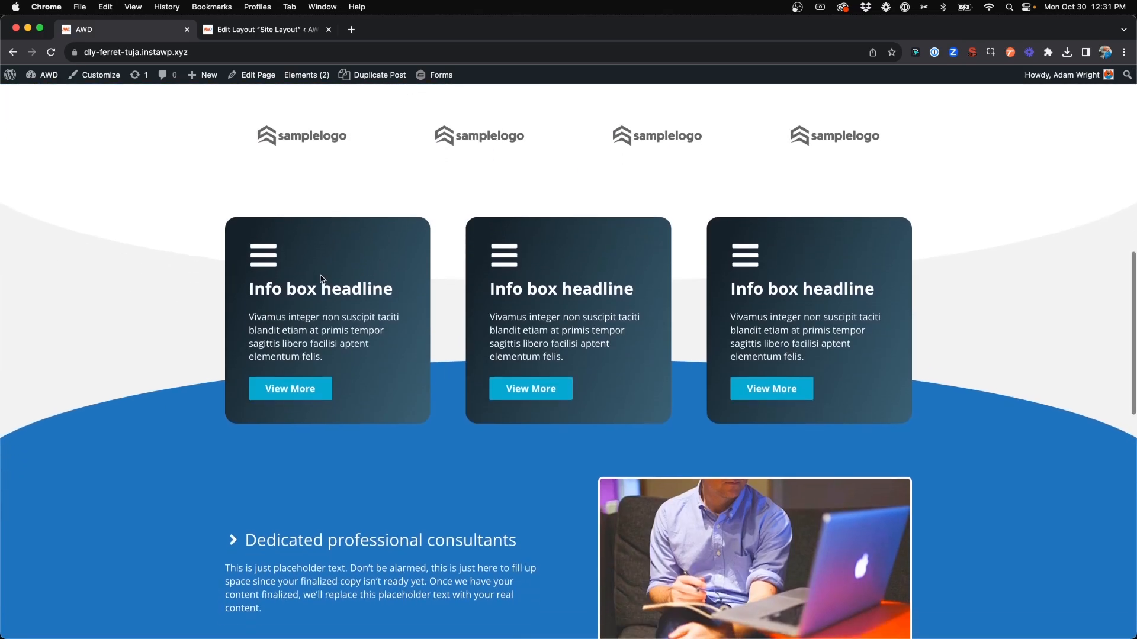
pyautogui.scroll(3)
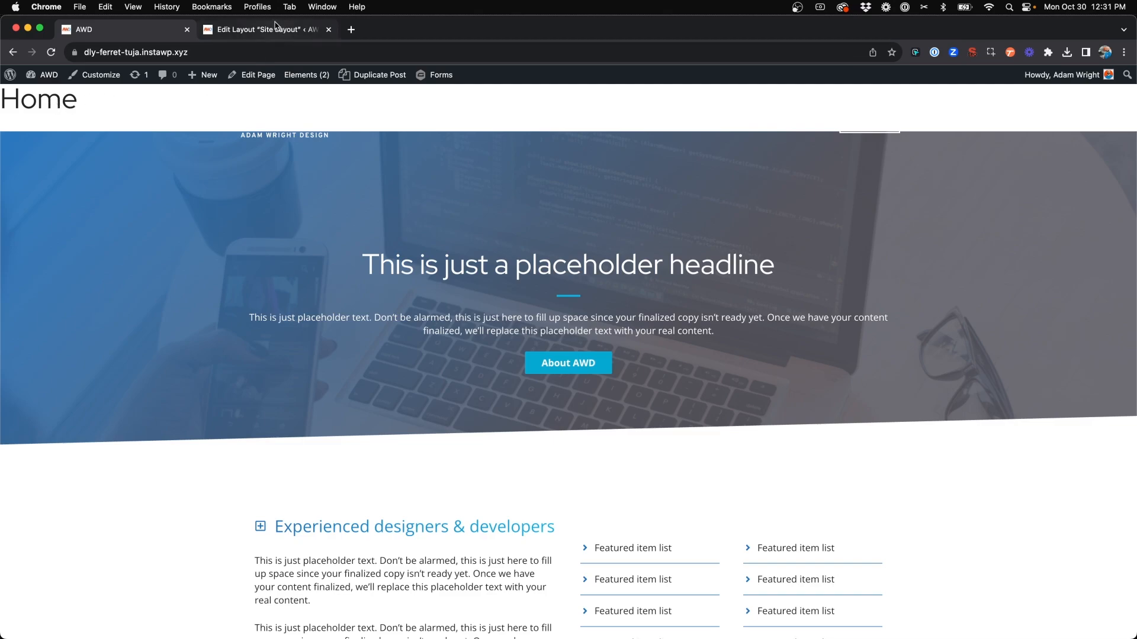
pyautogui.click(266, 29)
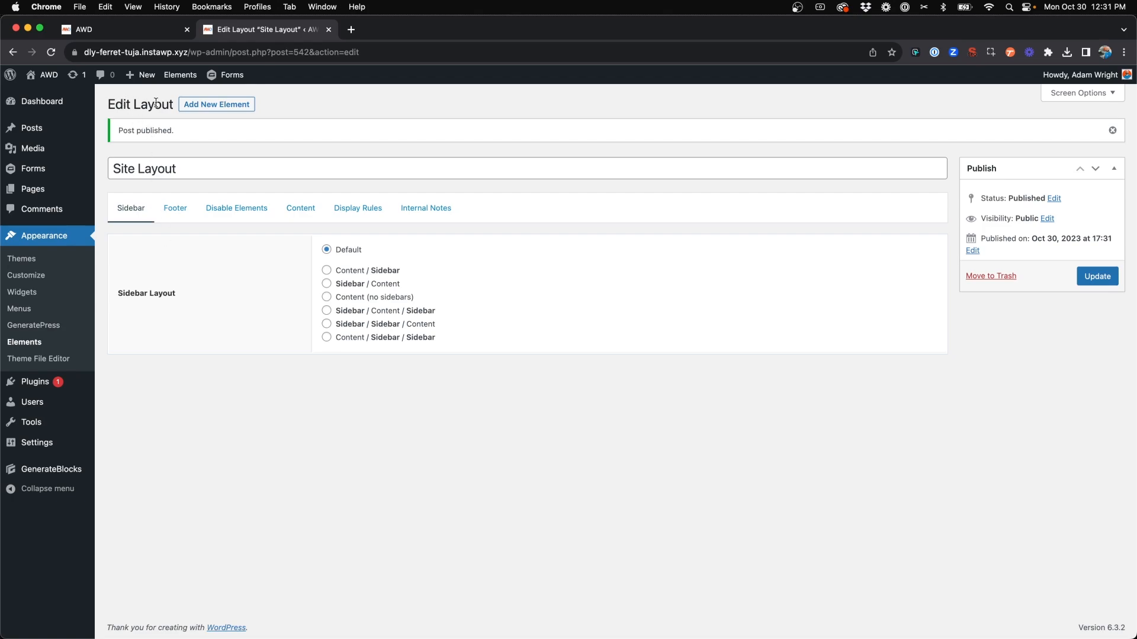
# Tick Content Title under Disable Elements so page titles are hidden
pyautogui.click(235, 208)
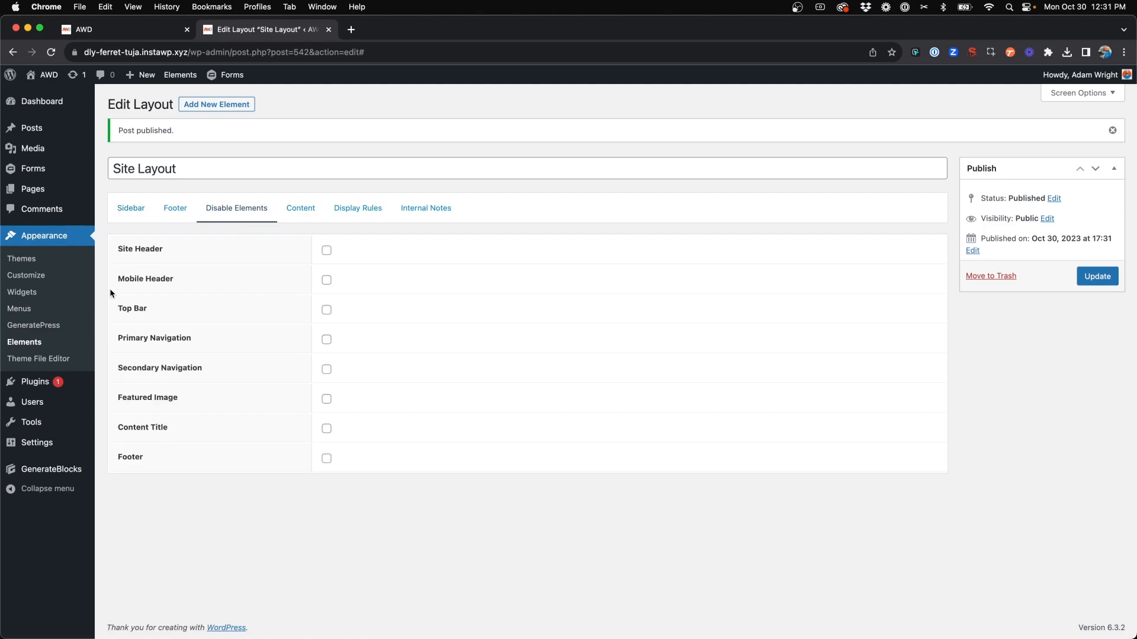
pyautogui.click(327, 428)
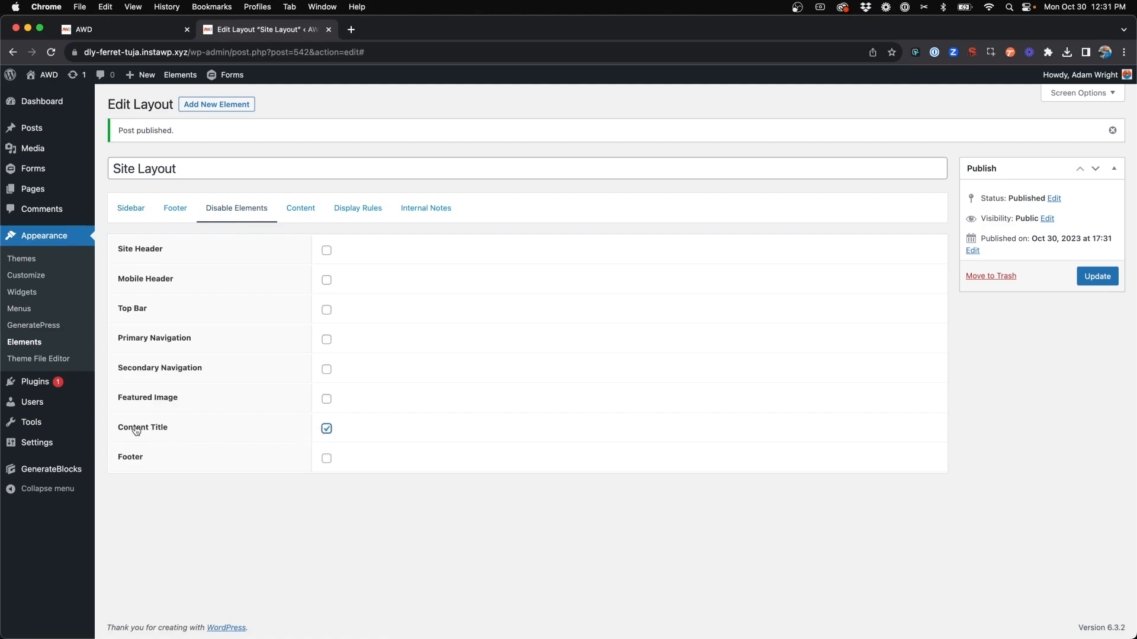
pyautogui.moveTo(193, 432)
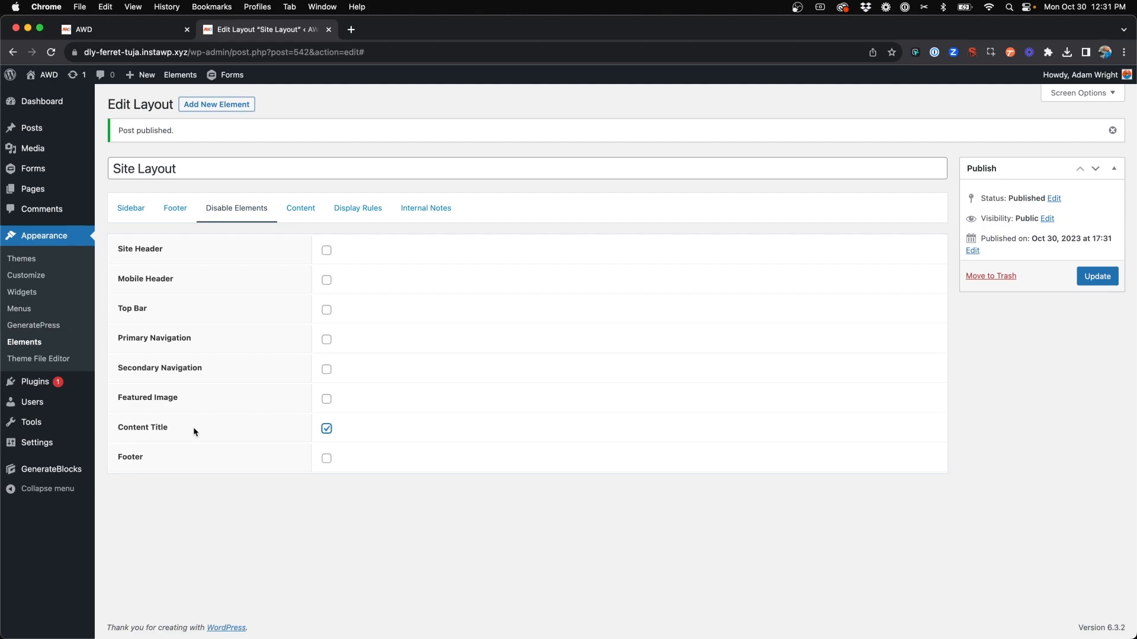
pyautogui.moveTo(146, 440)
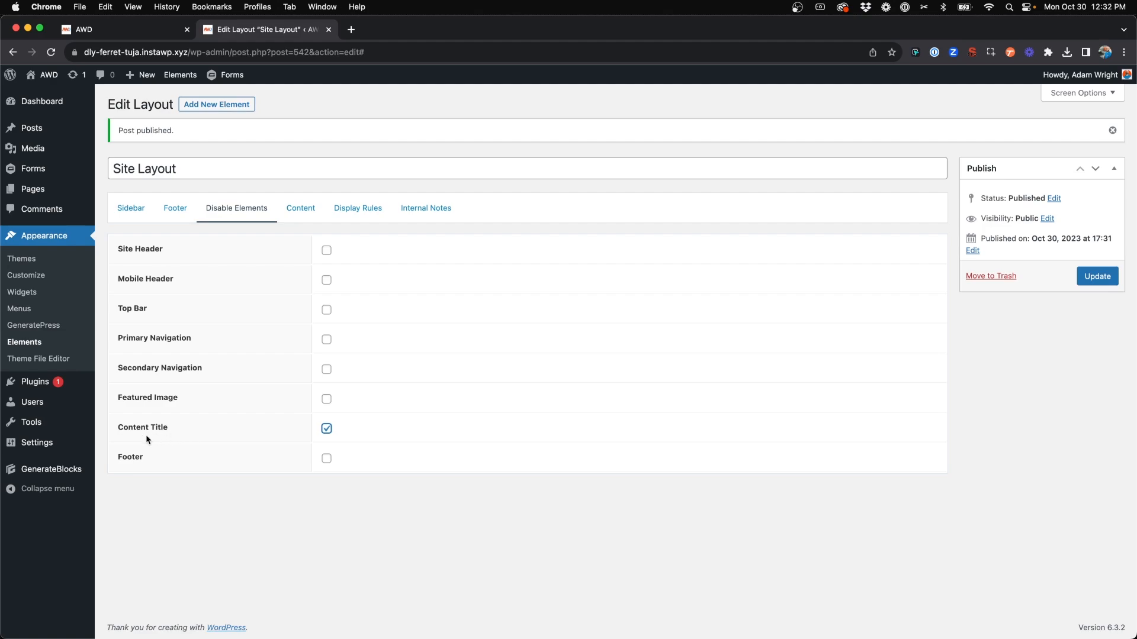
pyautogui.moveTo(453, 376)
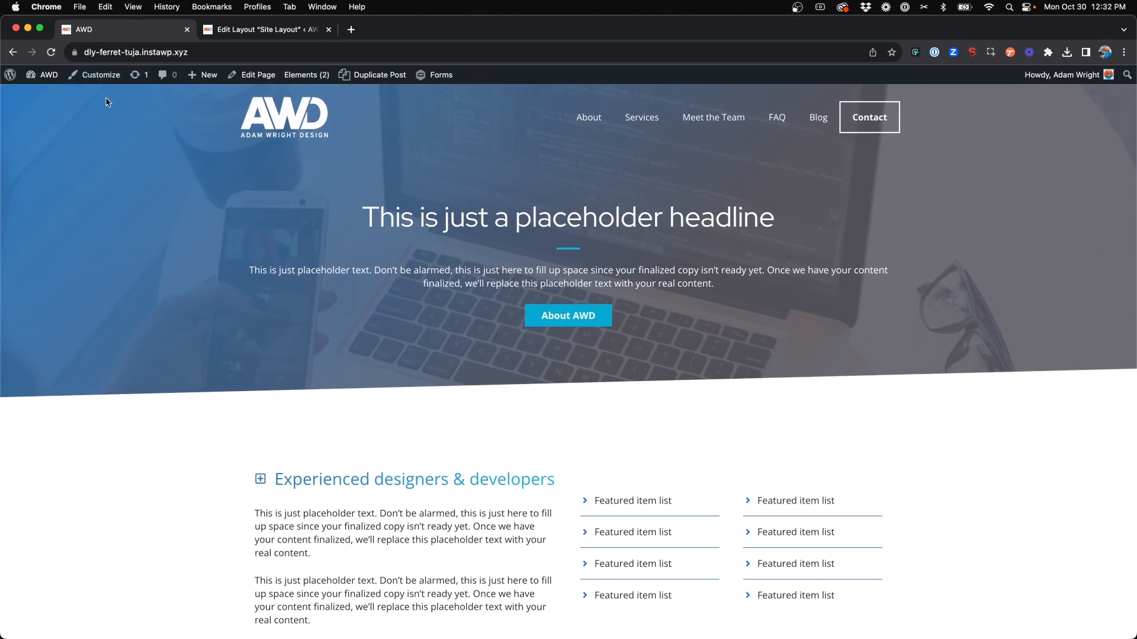
# Scroll the reloaded home page to confirm it is full width without the Home title
pyautogui.scroll(-3)
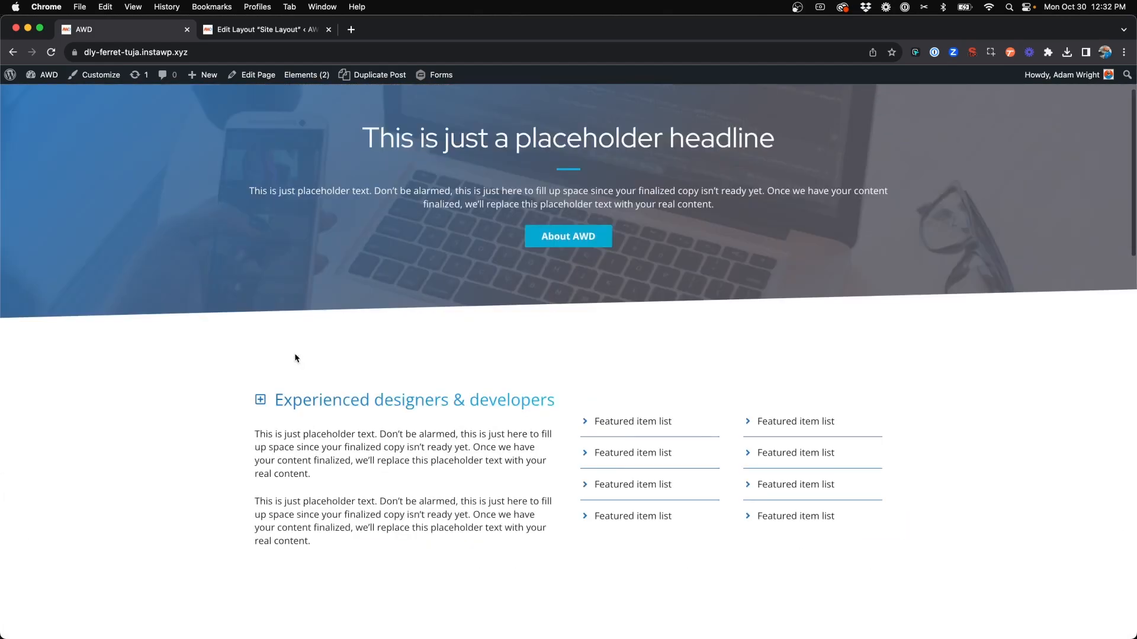